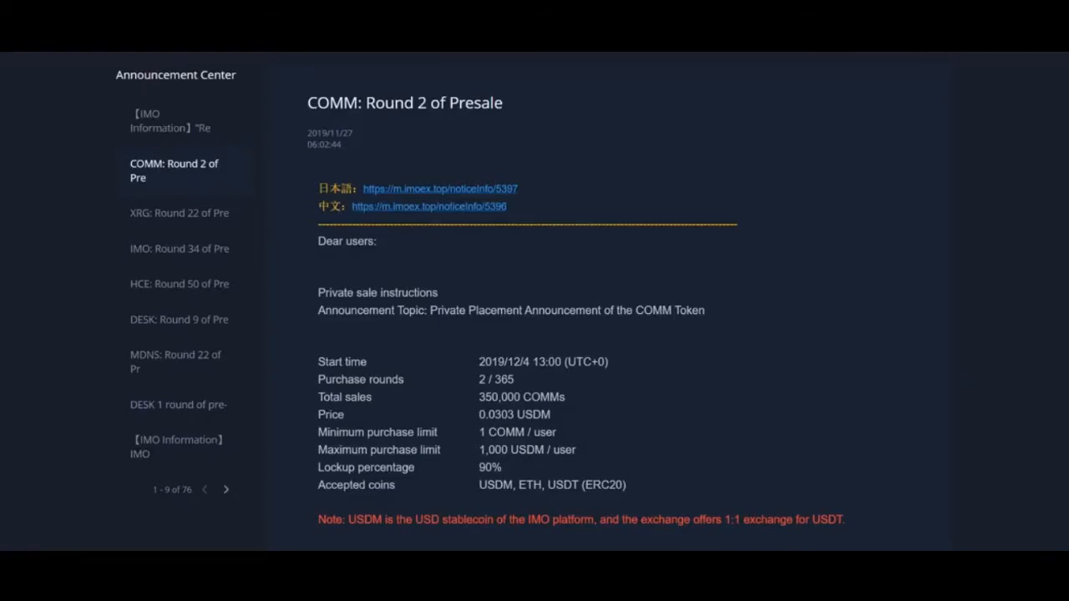
Scroll the COMM presale page, then open Exchange to view the BTC/USDT chart and orderbook.
scroll("down", 3)
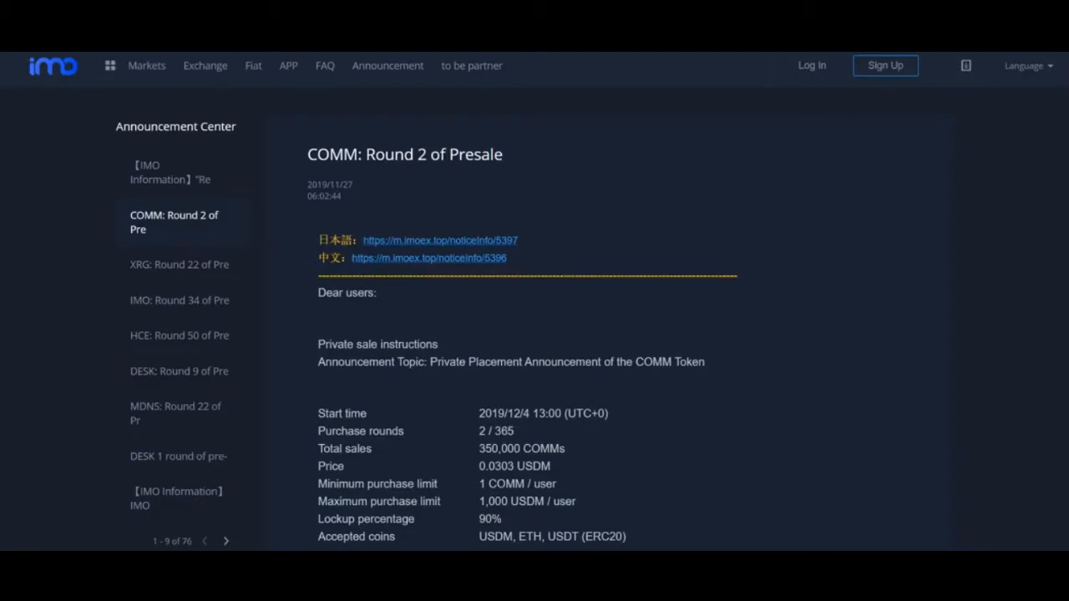
scroll("down", 3)
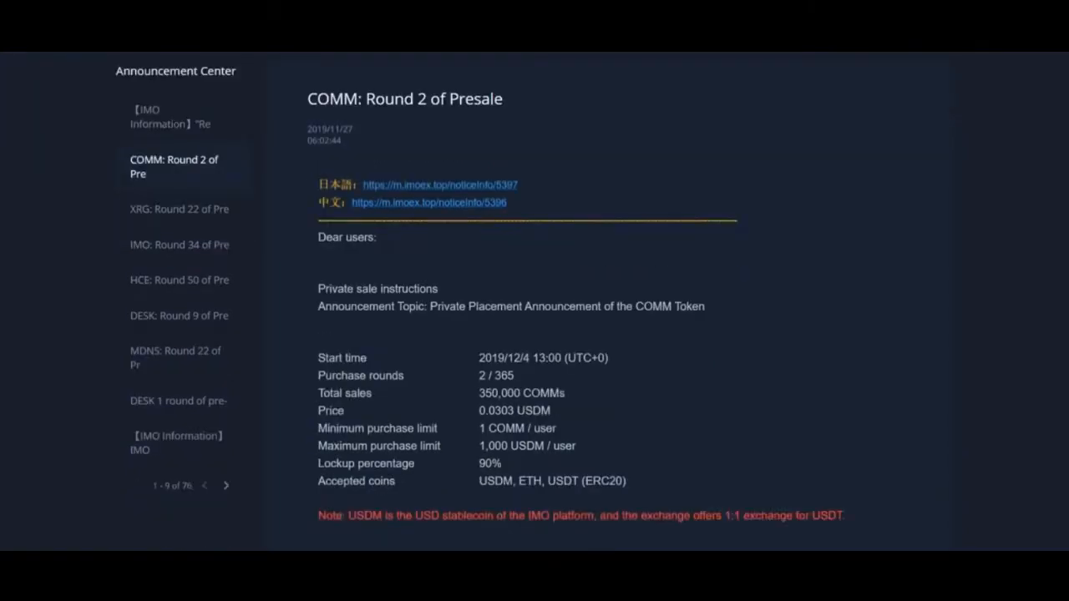
scroll("down", 3)
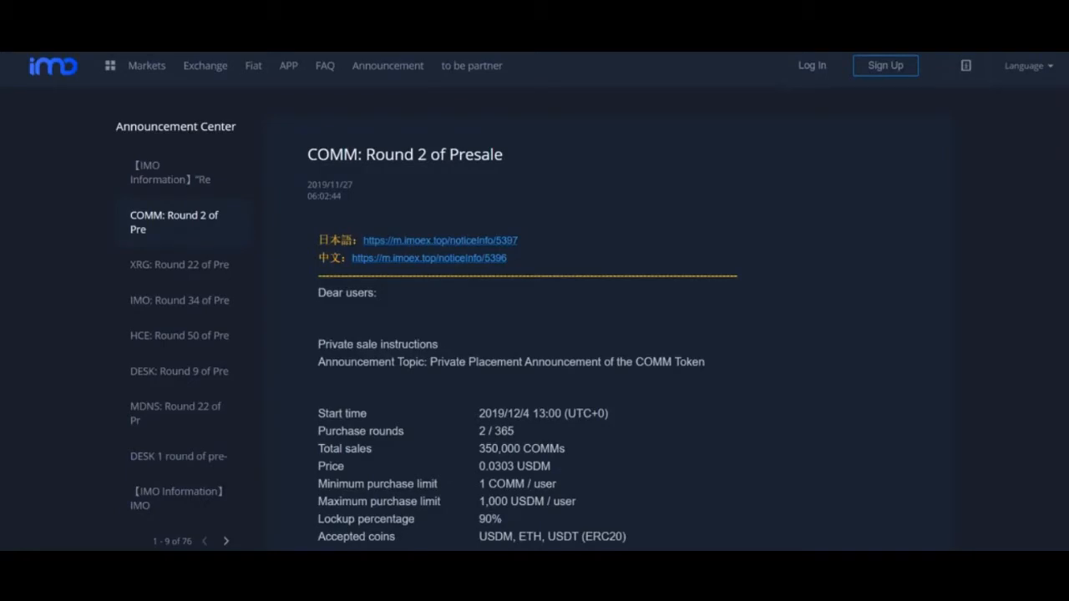
left_click(1029, 66)
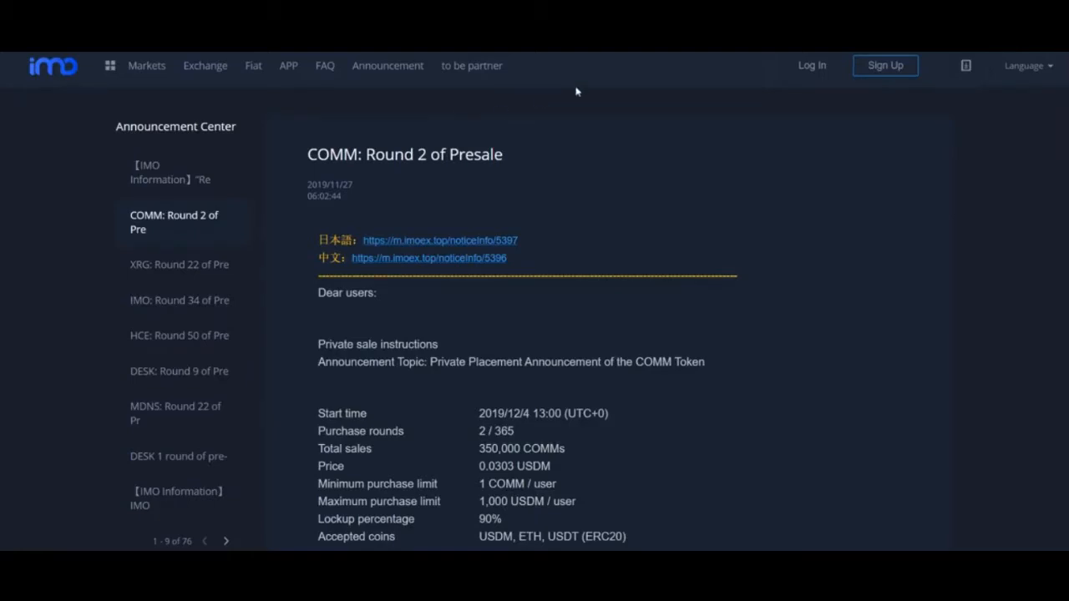
mouse_move(388, 95)
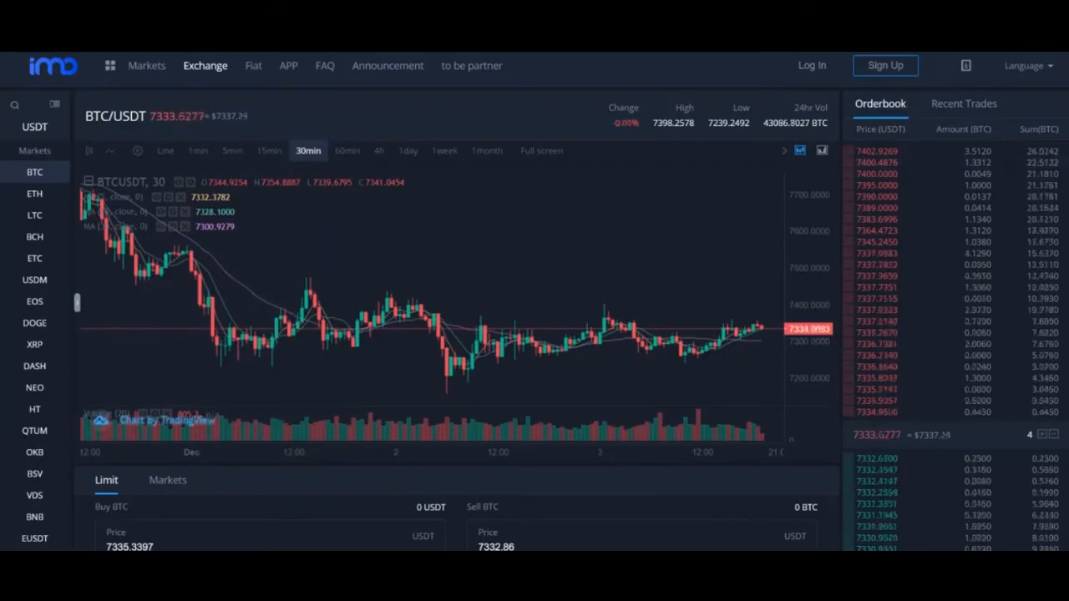
scroll("down", 3)
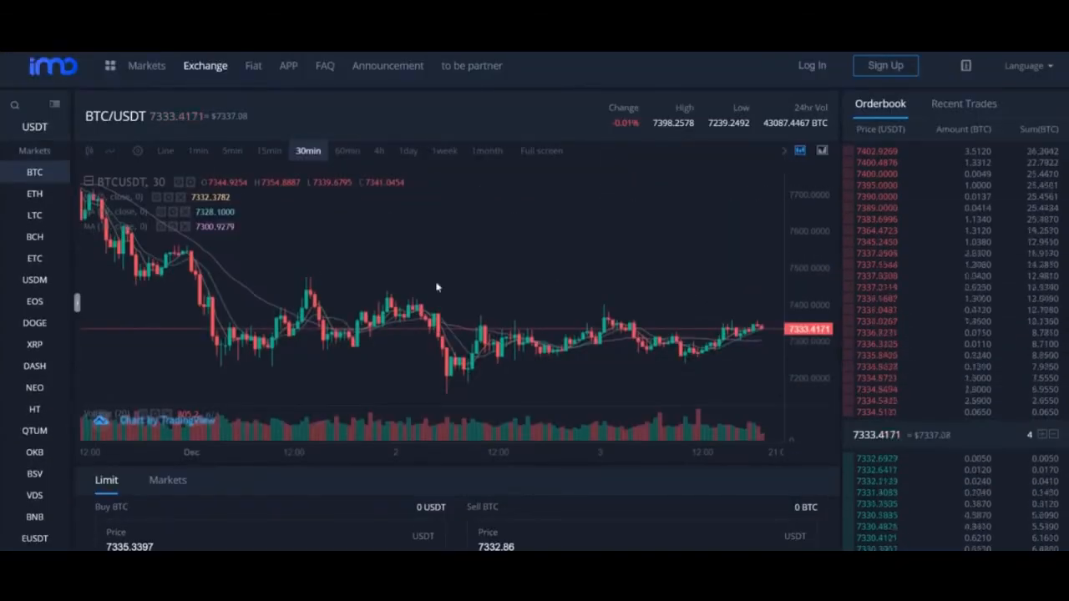
mouse_move(40, 242)
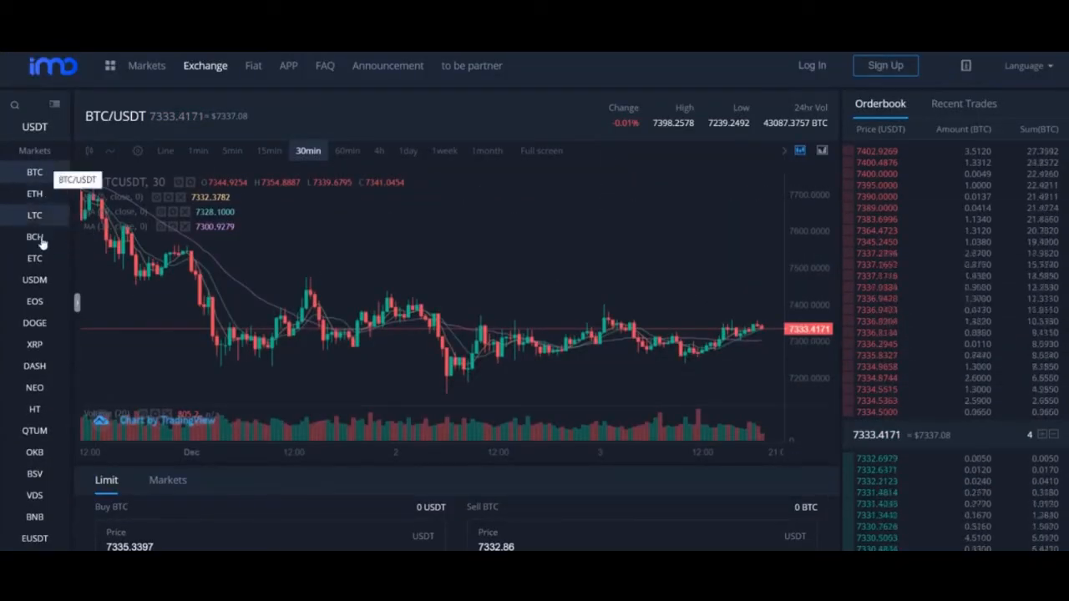